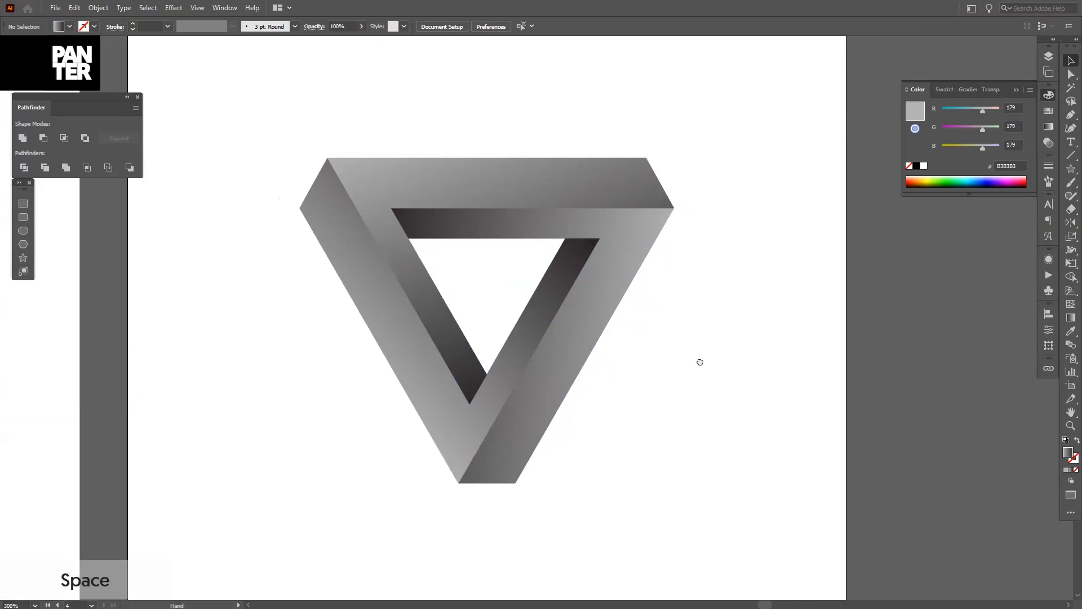
# Move the finished Penrose triangle aside to start on an empty white artboard
pyautogui.moveTo(484, 358); pyautogui.dragTo(497, 338)
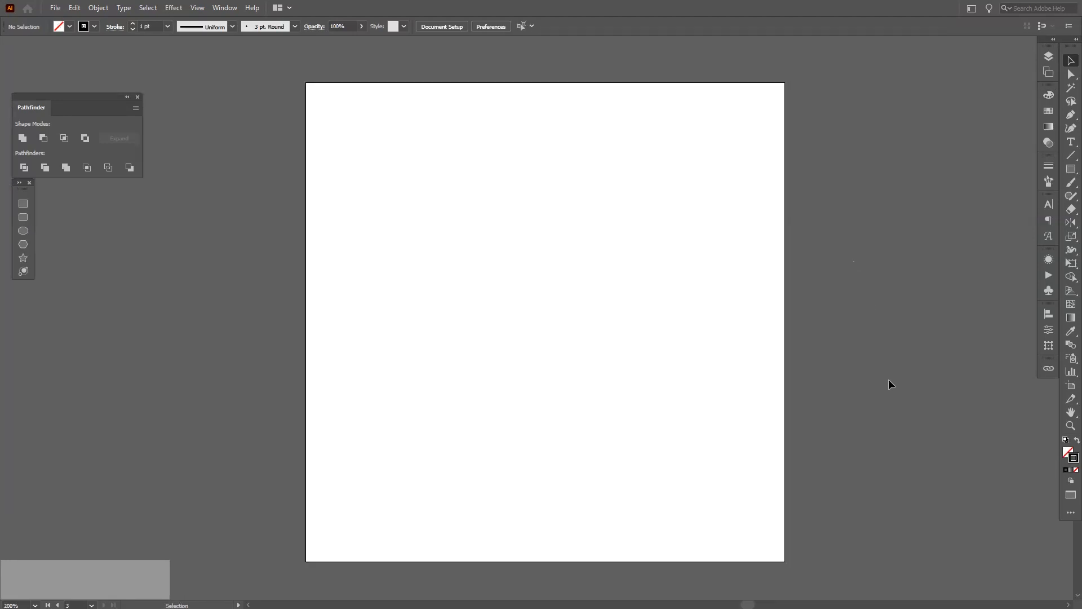
pyautogui.moveTo(1072, 459)
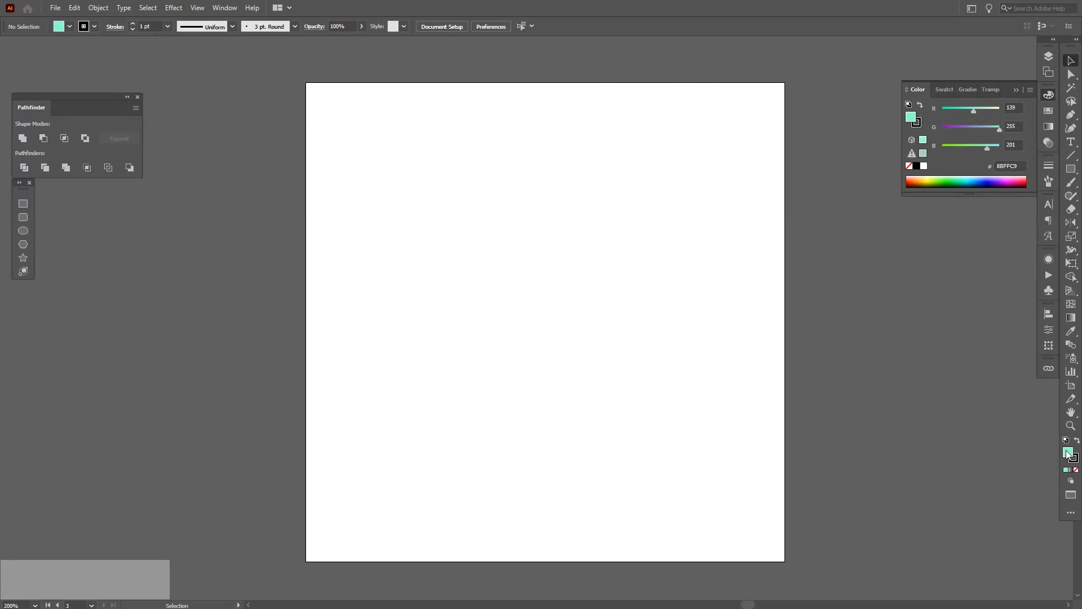
# Set fill to None keeping the black stroke, and reveal the Rectangle tool's shape flyout
pyautogui.click(1069, 453)
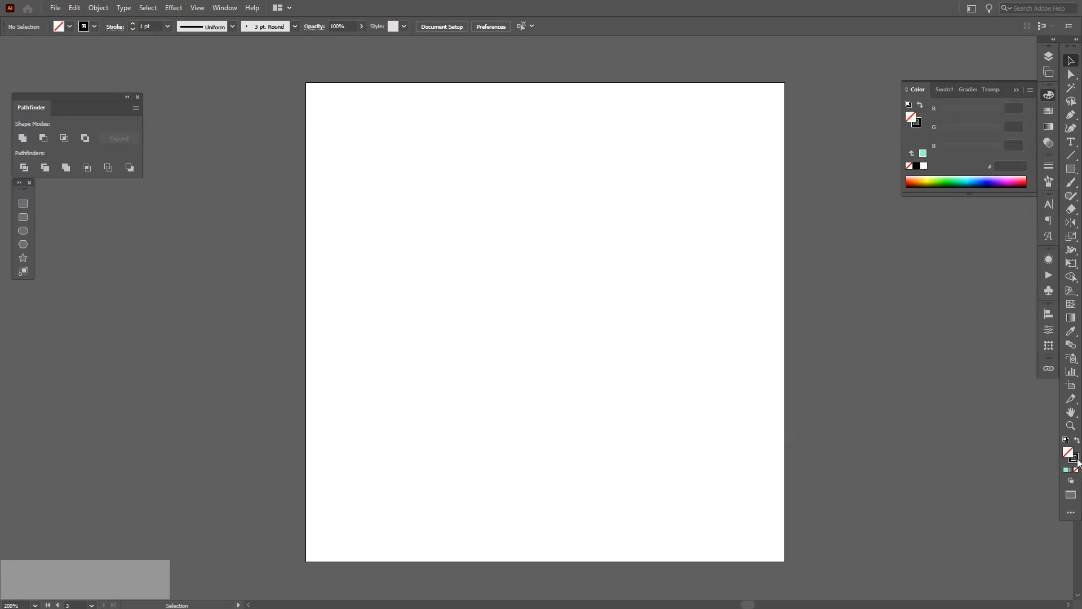
pyautogui.click(1072, 457)
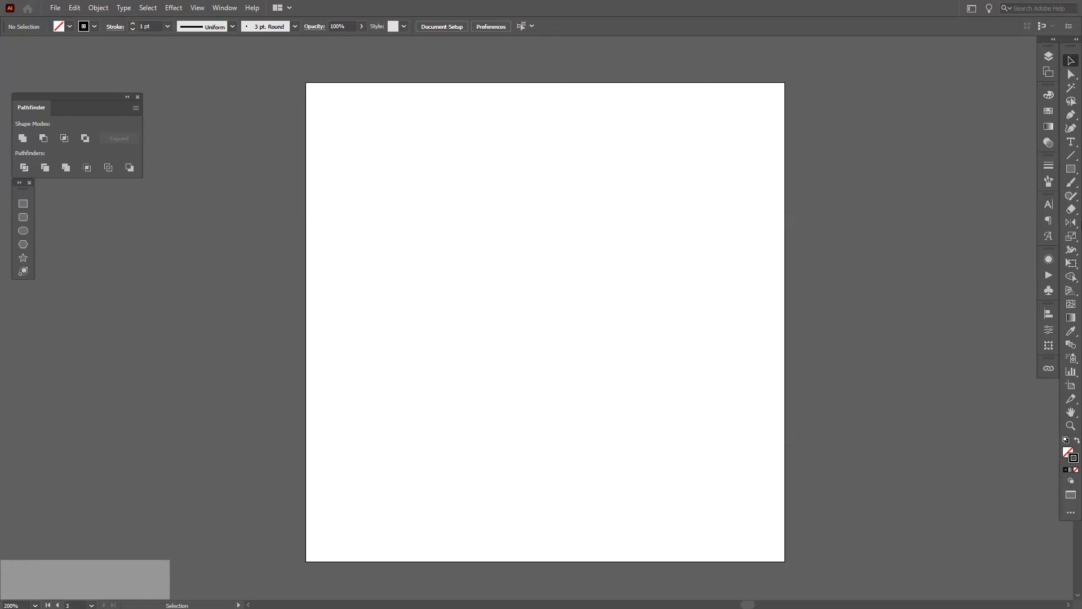
pyautogui.click(1073, 168)
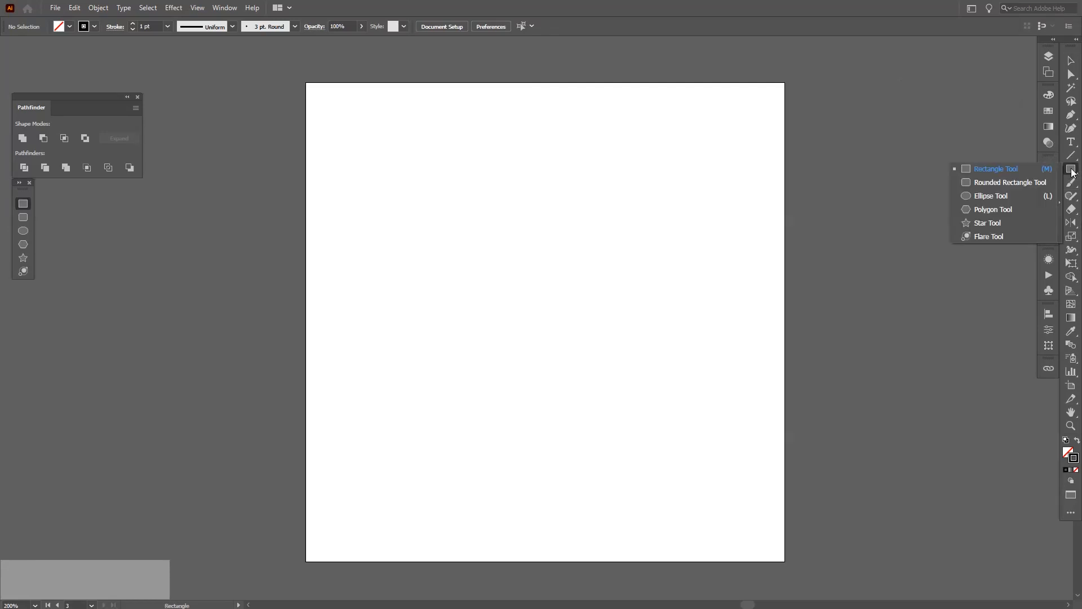
# Draw a 3-point star as an equilateral triangle from the artboard centre and scale it up evenly
pyautogui.click(988, 222)
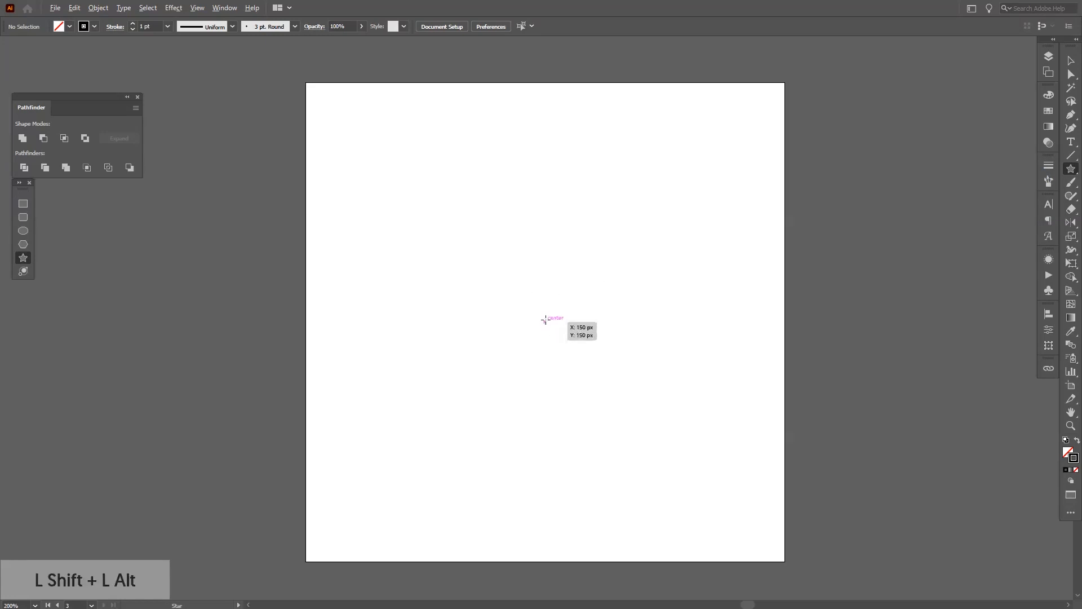
pyautogui.moveTo(546, 318); pyautogui.dragTo(660, 408)
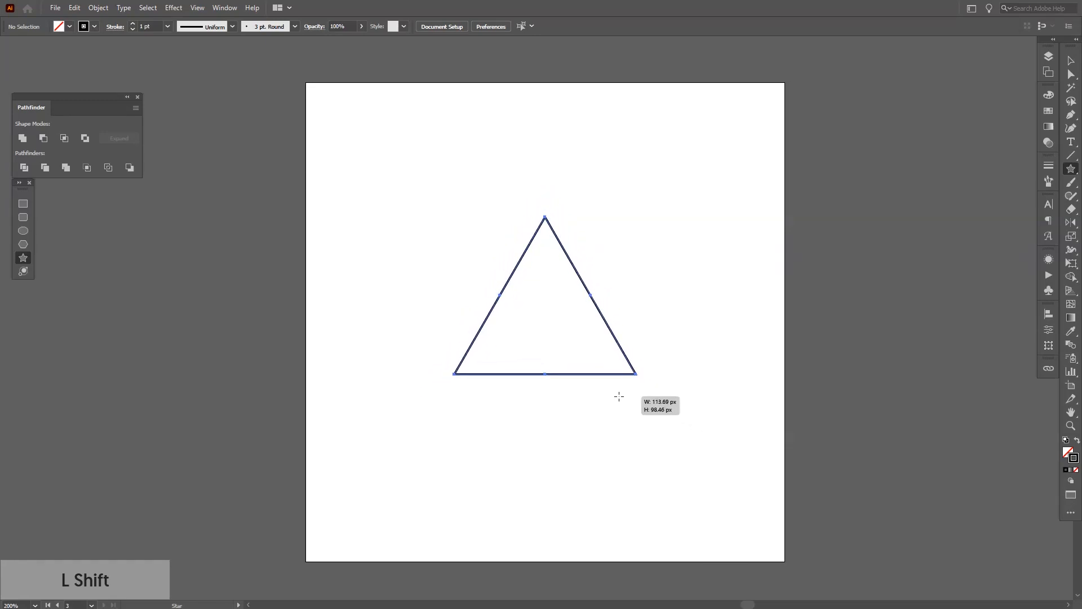
pyautogui.moveTo(635, 374); pyautogui.dragTo(662, 400)
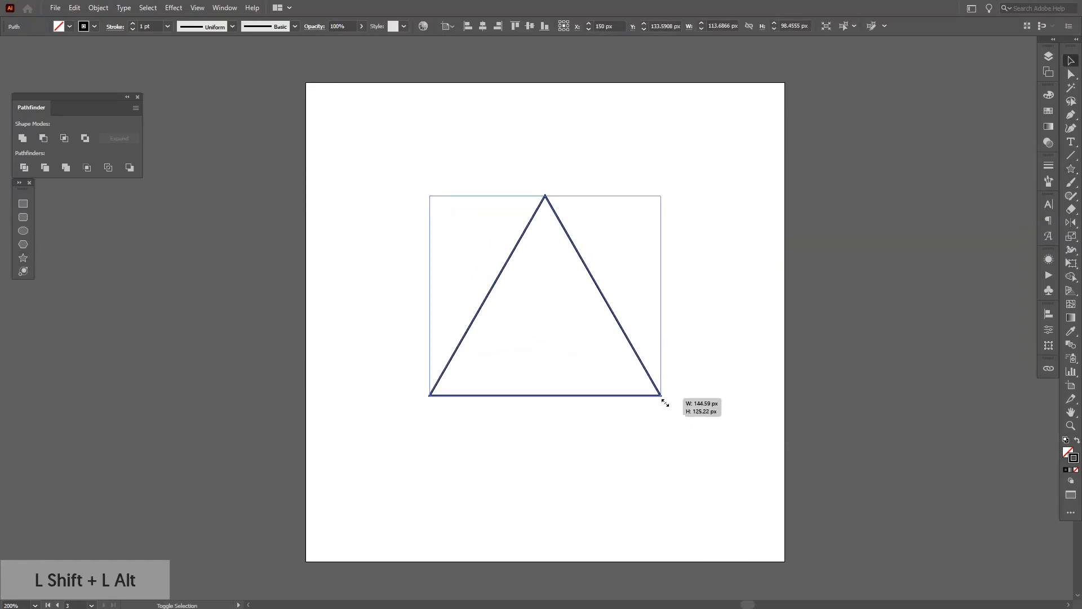
pyautogui.moveTo(662, 393); pyautogui.dragTo(680, 426)
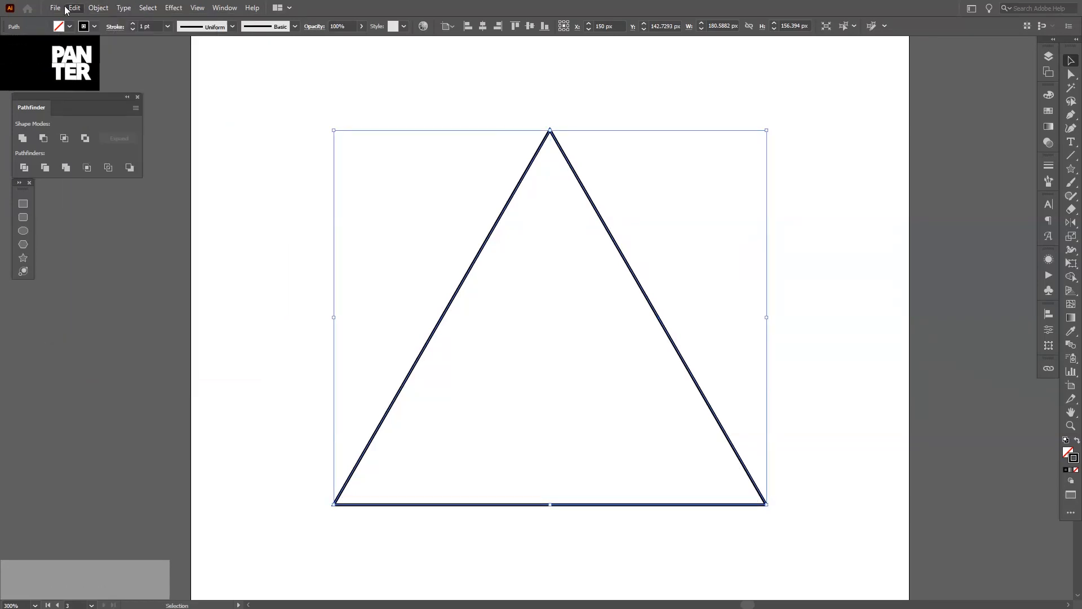
# Paste a smaller copy of the triangle in front and shift duplicates sideways so inner edges cross
pyautogui.click(73, 8)
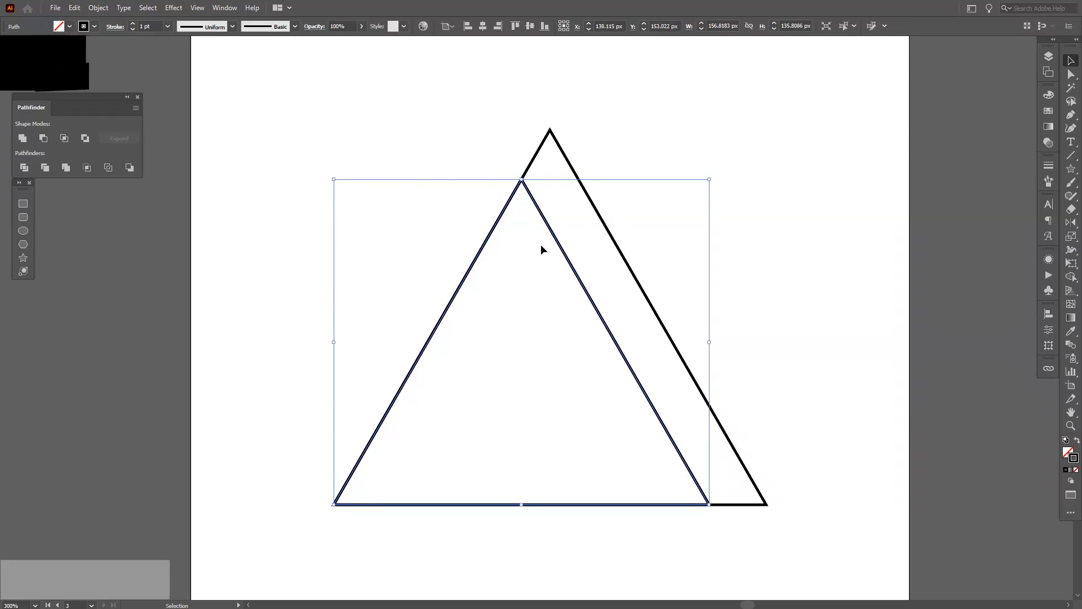
pyautogui.press('alt')
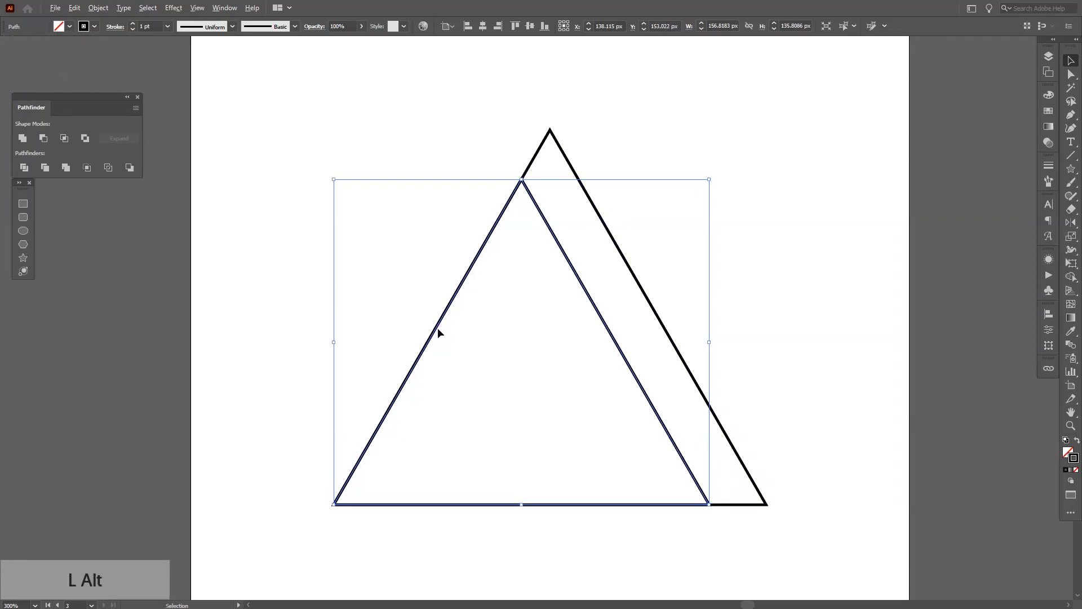
pyautogui.moveTo(439, 331)
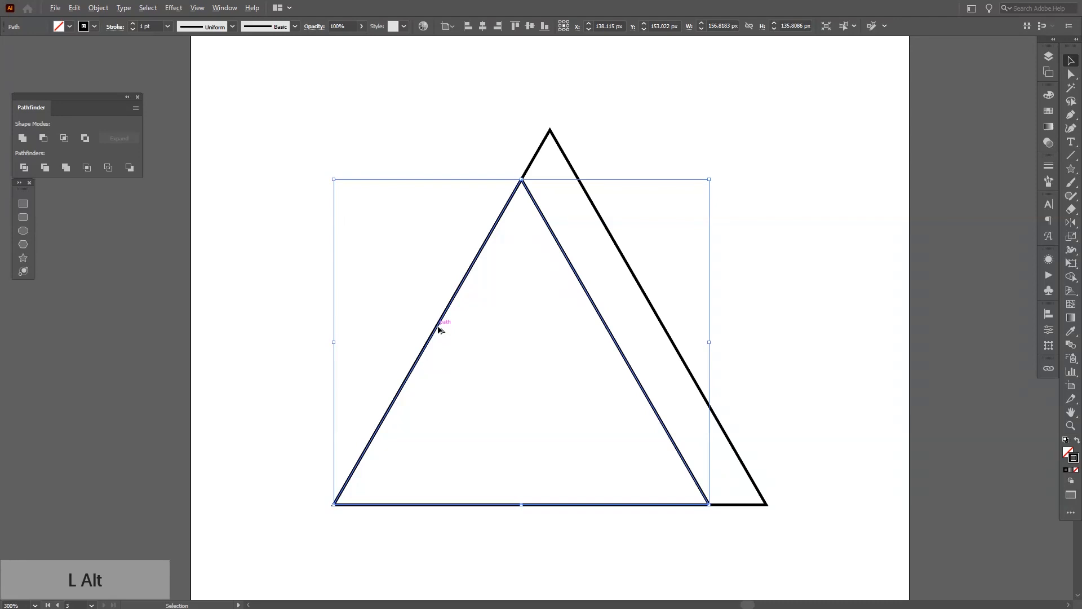
pyautogui.moveTo(522, 341); pyautogui.dragTo(526, 341)
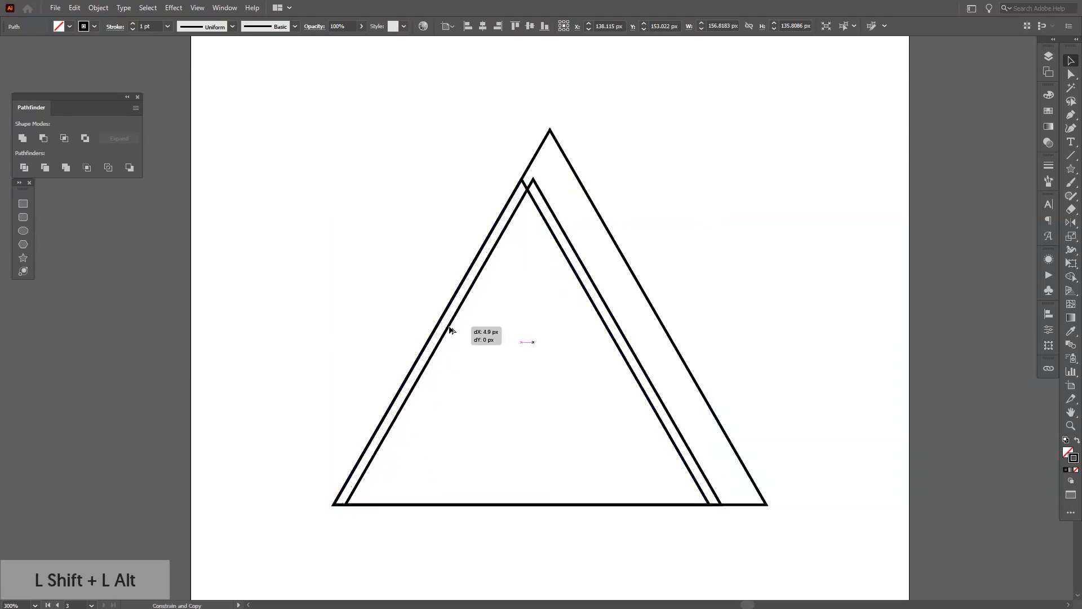
pyautogui.moveTo(450, 330); pyautogui.dragTo(478, 334)
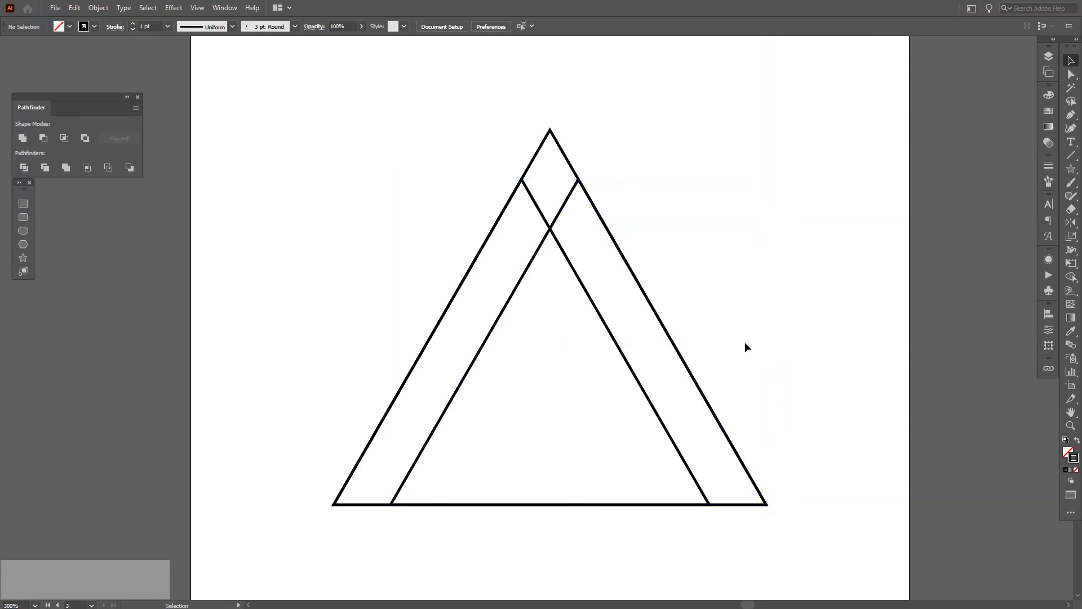
pyautogui.moveTo(558, 145)
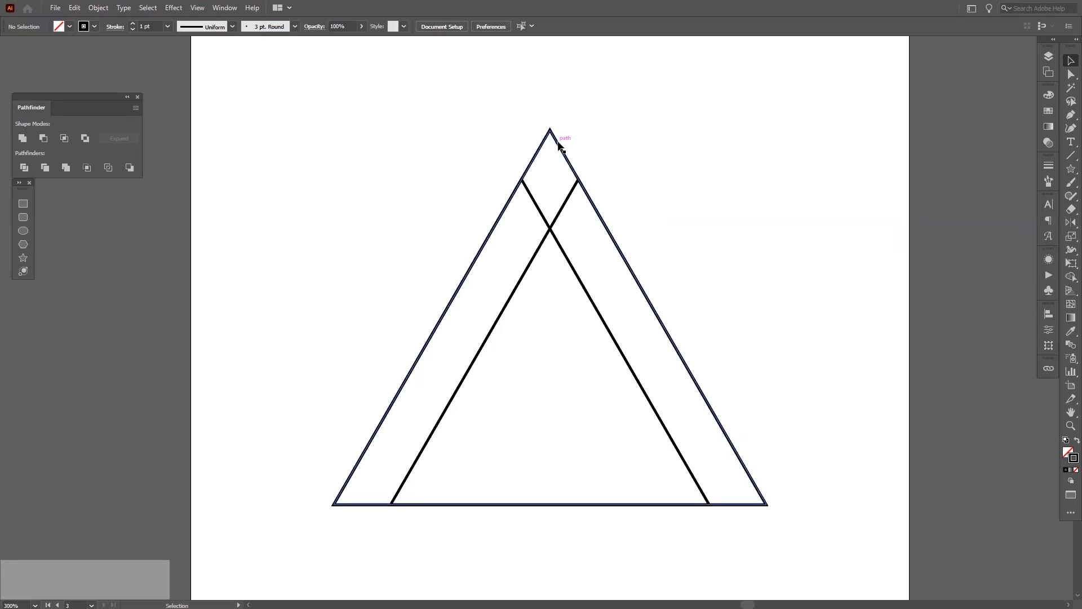
# Squash another copy by raising its bottom edge to mark the lower crossbar
pyautogui.click(559, 145)
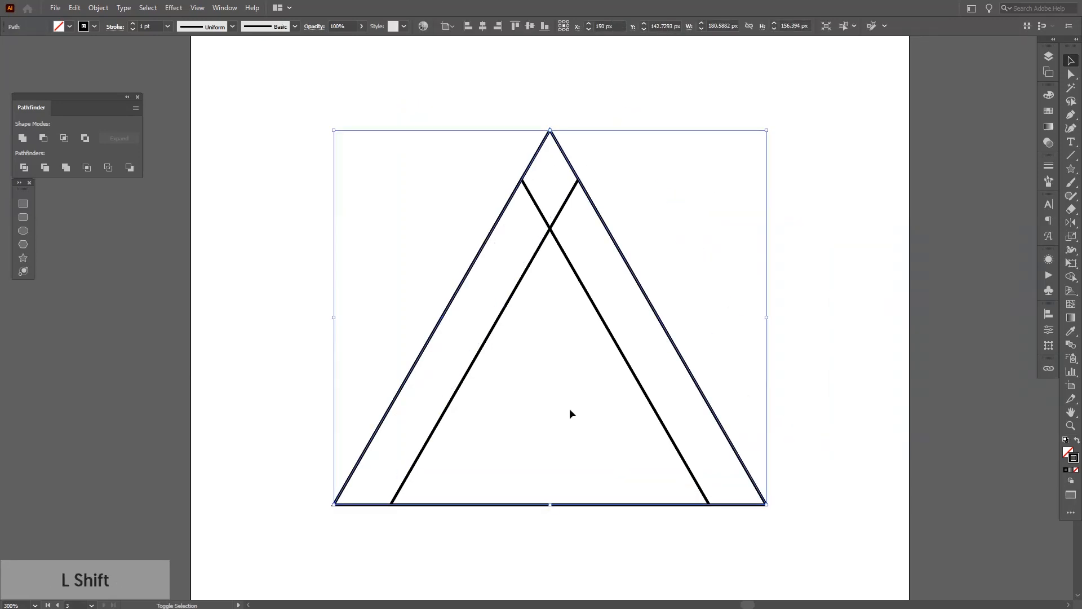
pyautogui.moveTo(550, 504); pyautogui.dragTo(554, 492)
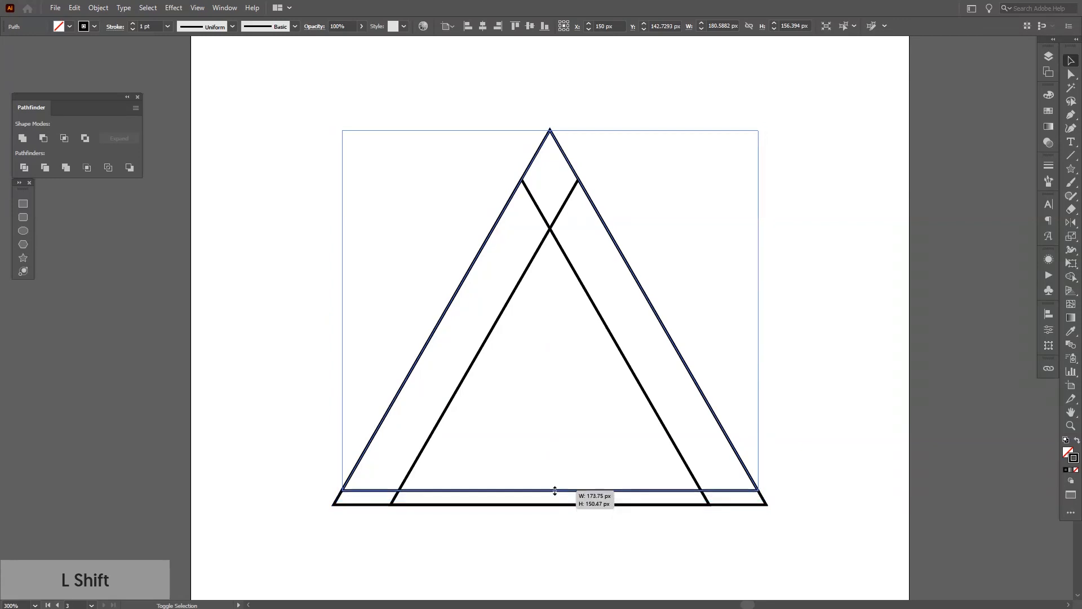
pyautogui.moveTo(555, 490); pyautogui.dragTo(570, 455)
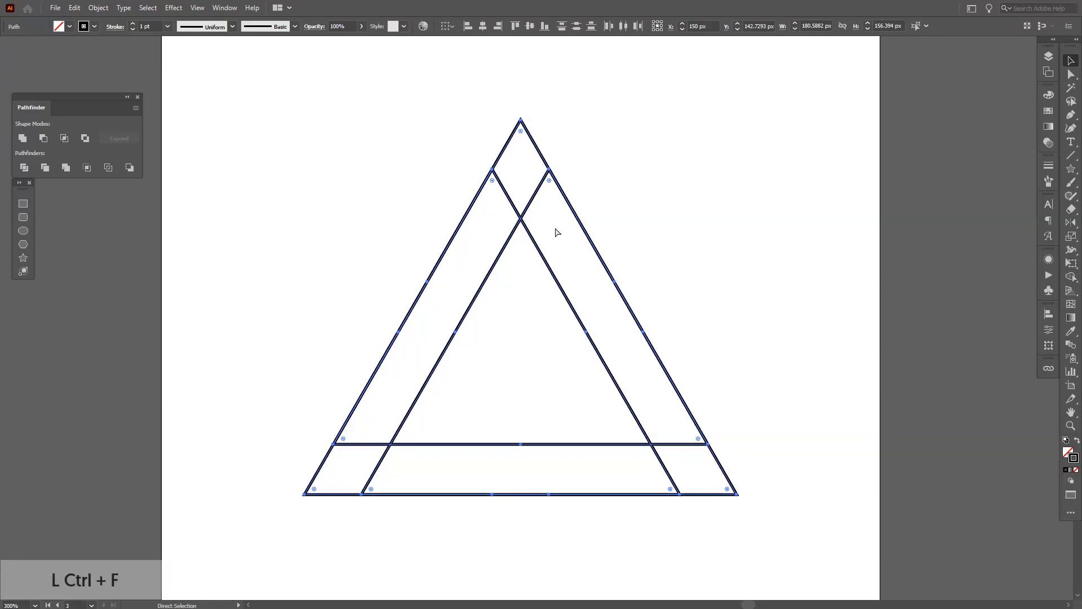
# Scale down the inner triangle lines into a nested set with horizontal crossbars
pyautogui.click(97, 8)
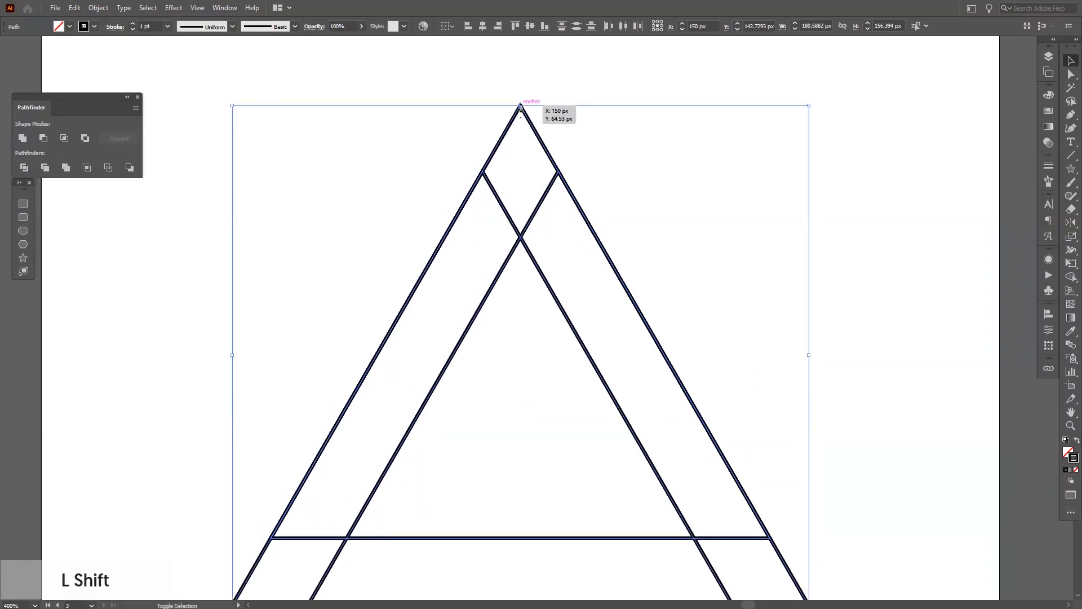
pyautogui.moveTo(521, 107); pyautogui.dragTo(521, 235)
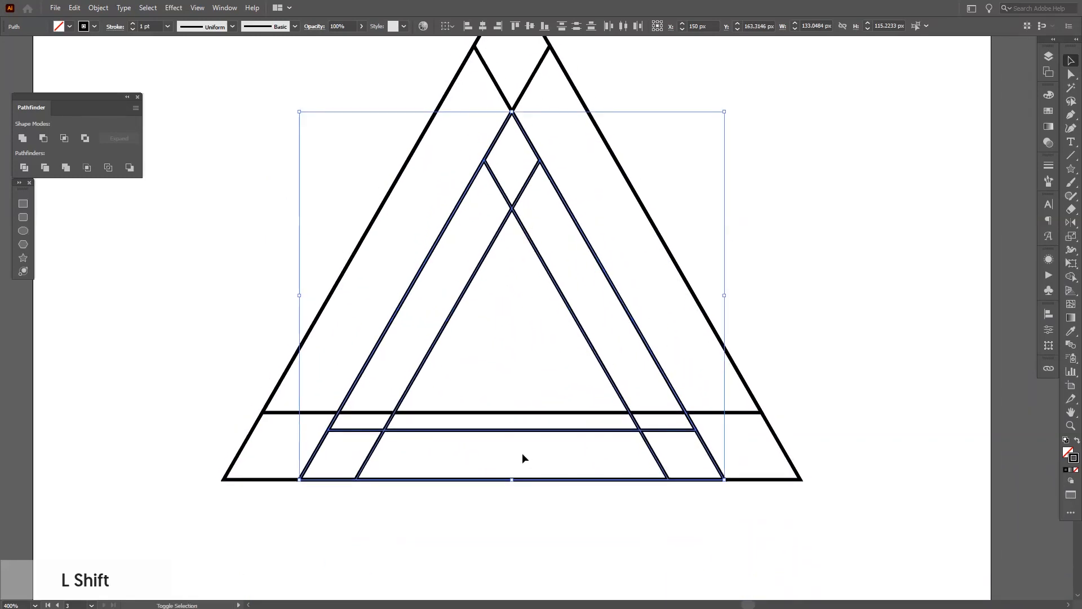
pyautogui.moveTo(512, 480); pyautogui.dragTo(512, 462)
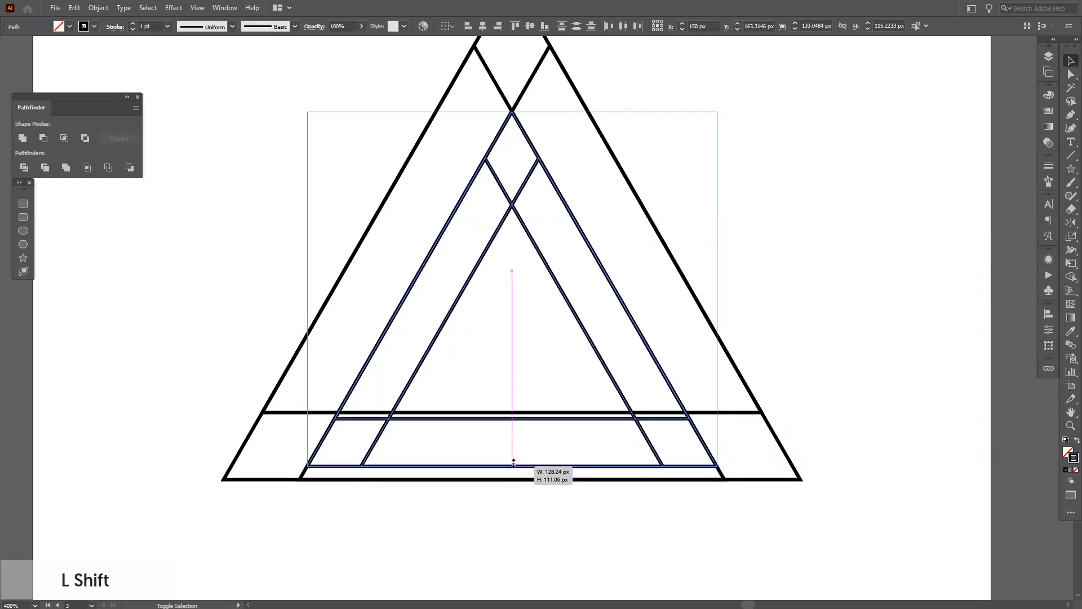
pyautogui.moveTo(512, 475); pyautogui.dragTo(518, 412)
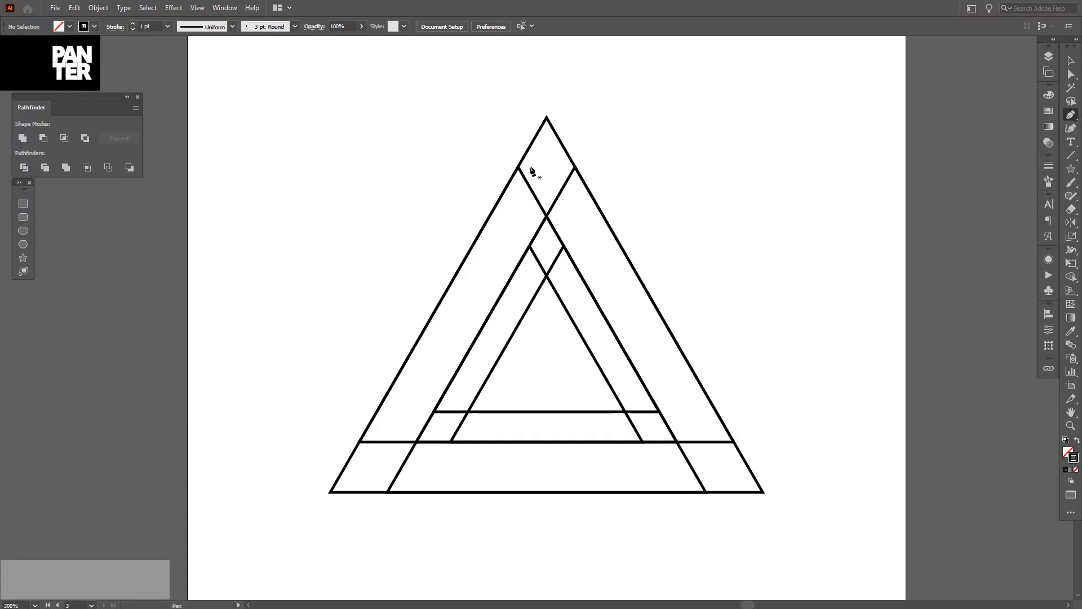
# Draw a short Pen-tool line connecting across the triangle's top corner
pyautogui.moveTo(517, 168); pyautogui.dragTo(572, 170)
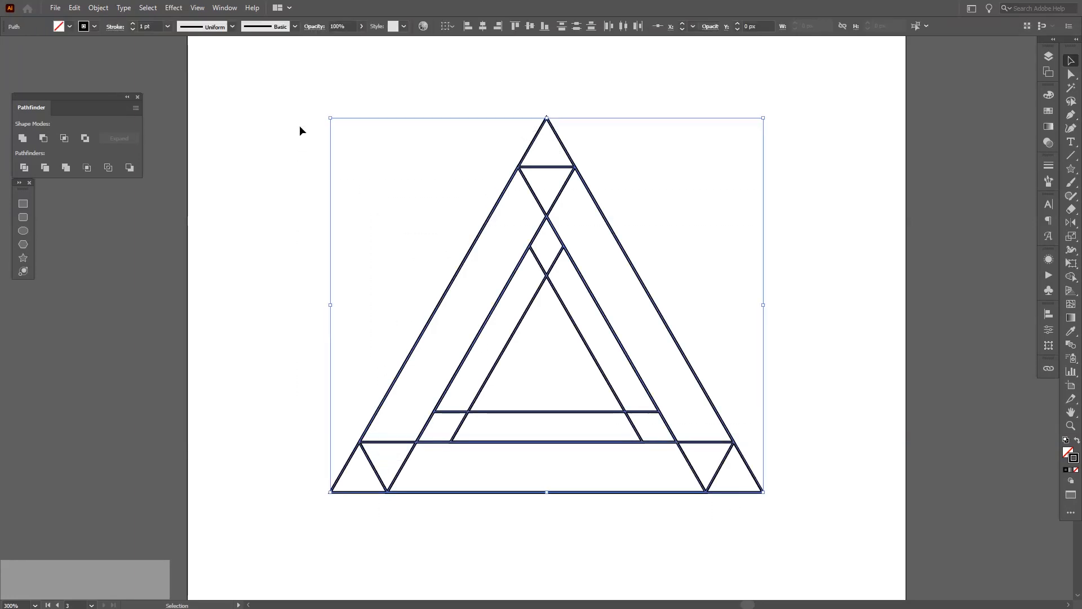
# Group the selected construction lines and convert them to guides via View > Guides > Make Guides
pyautogui.rightClick(545, 304)
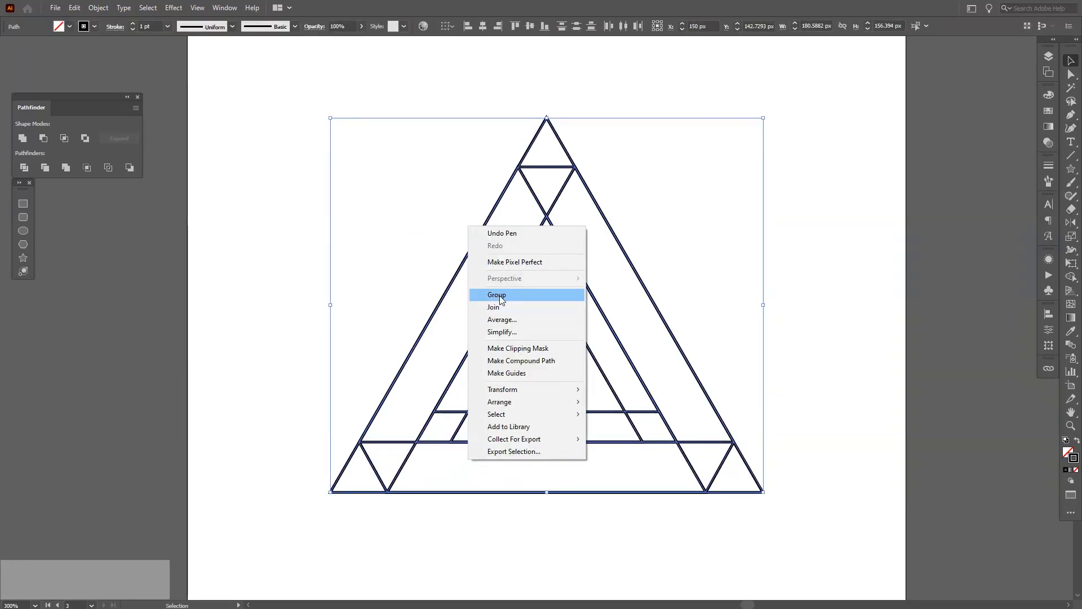
pyautogui.click(496, 294)
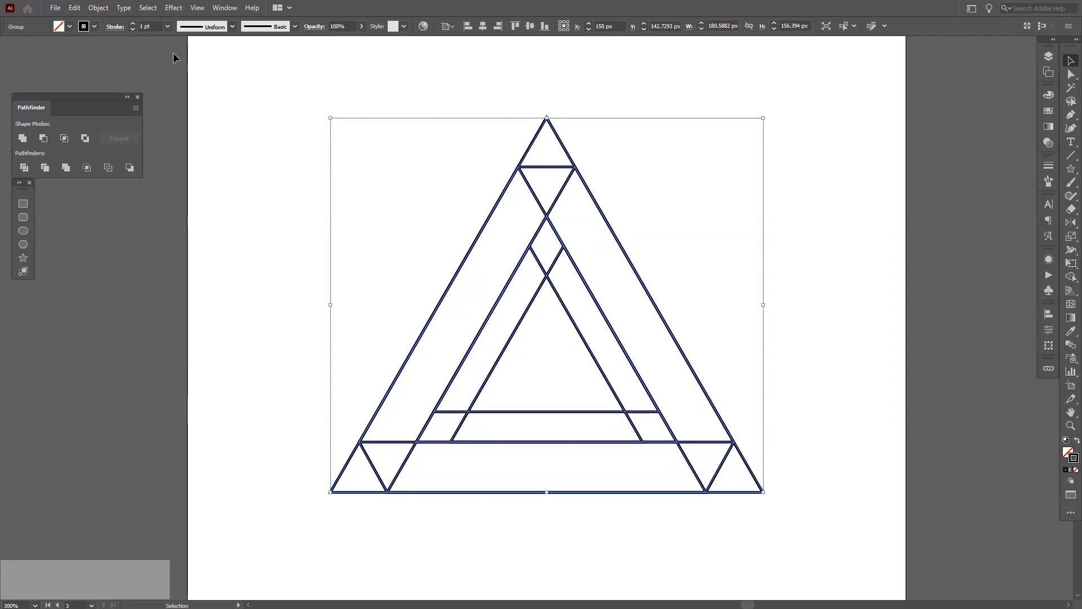
pyautogui.click(196, 8)
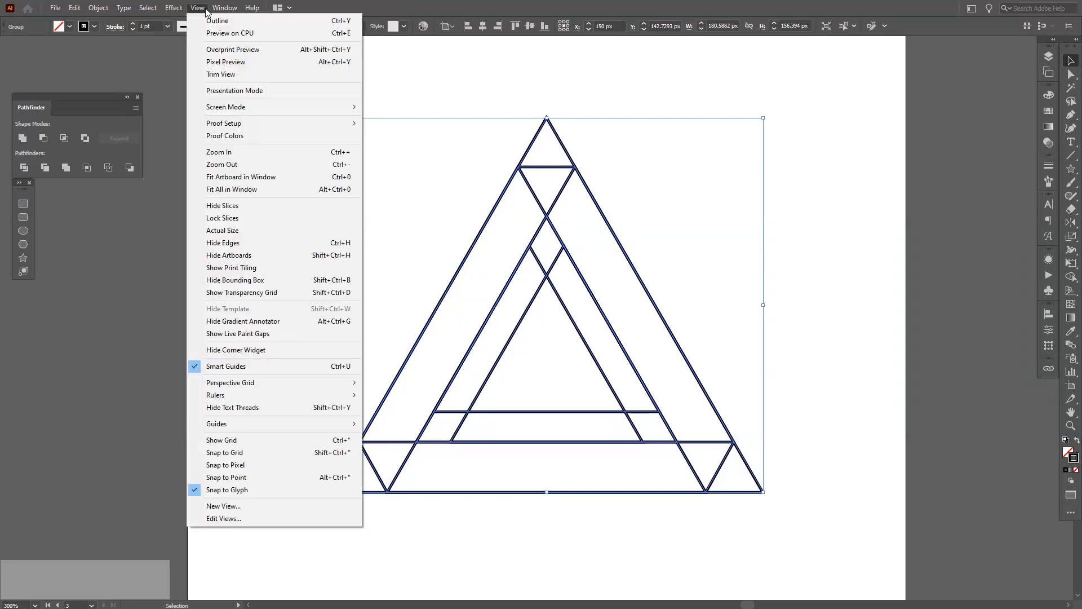
pyautogui.moveTo(216, 422)
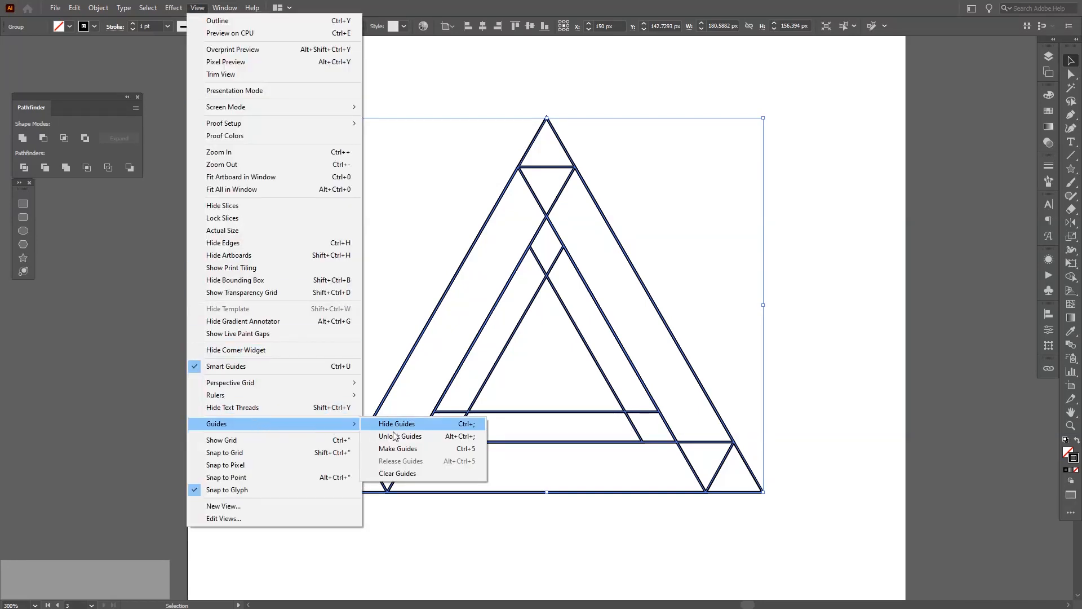
pyautogui.click(396, 424)
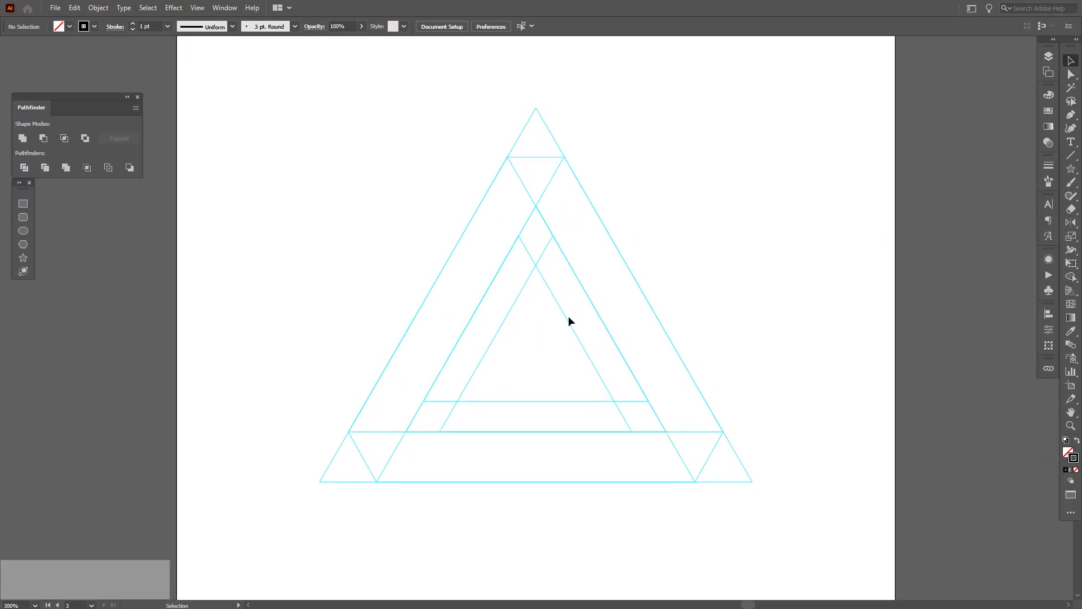
pyautogui.moveTo(813, 219)
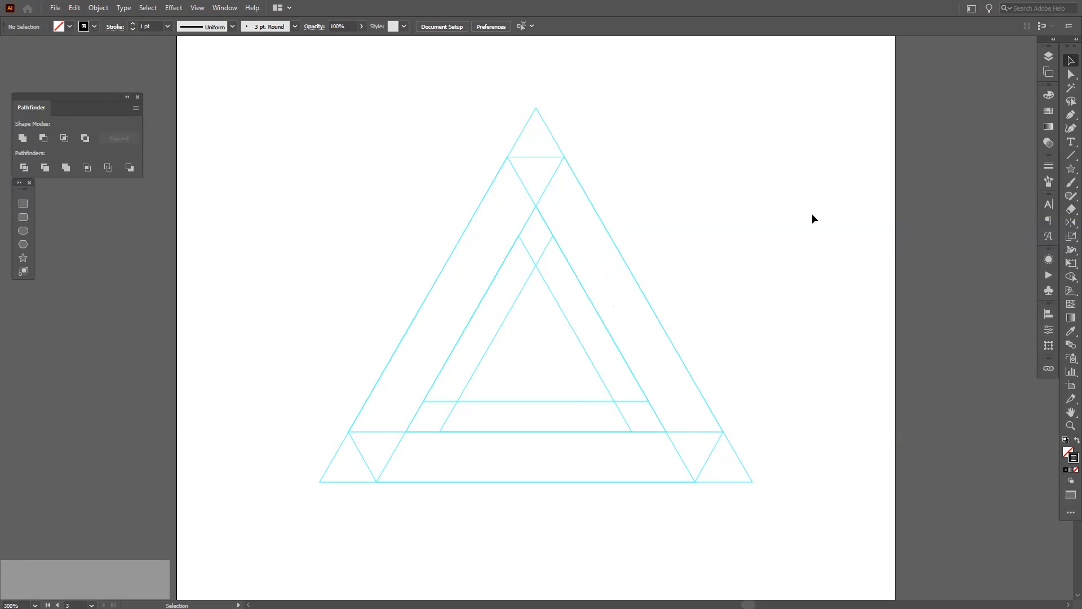
pyautogui.moveTo(1072, 115)
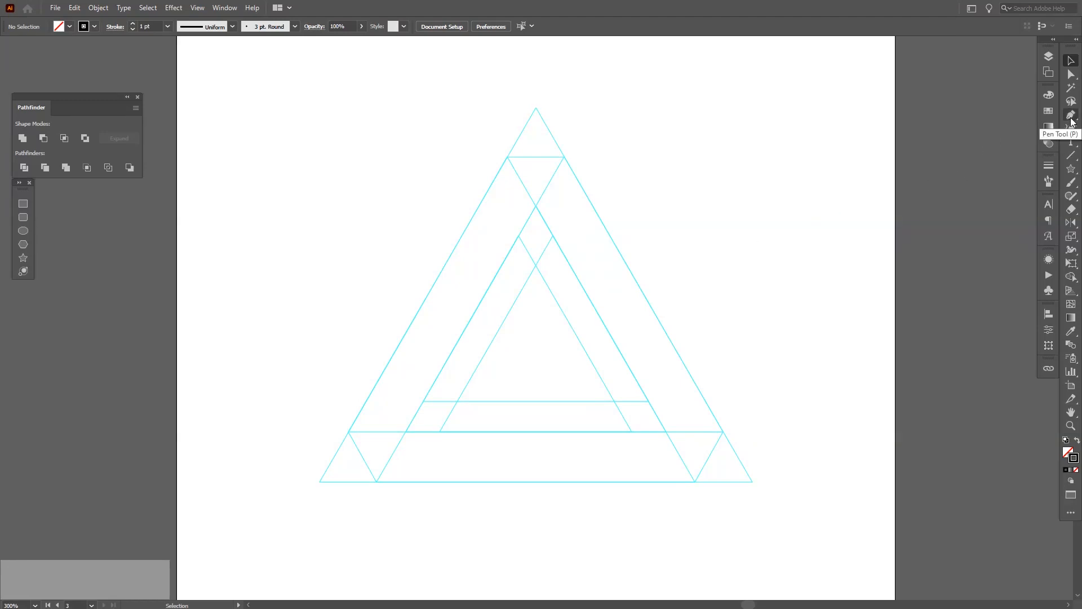
# Place Pen anchors at the guide intersections and close the black Penrose triangle outline
pyautogui.press('space')
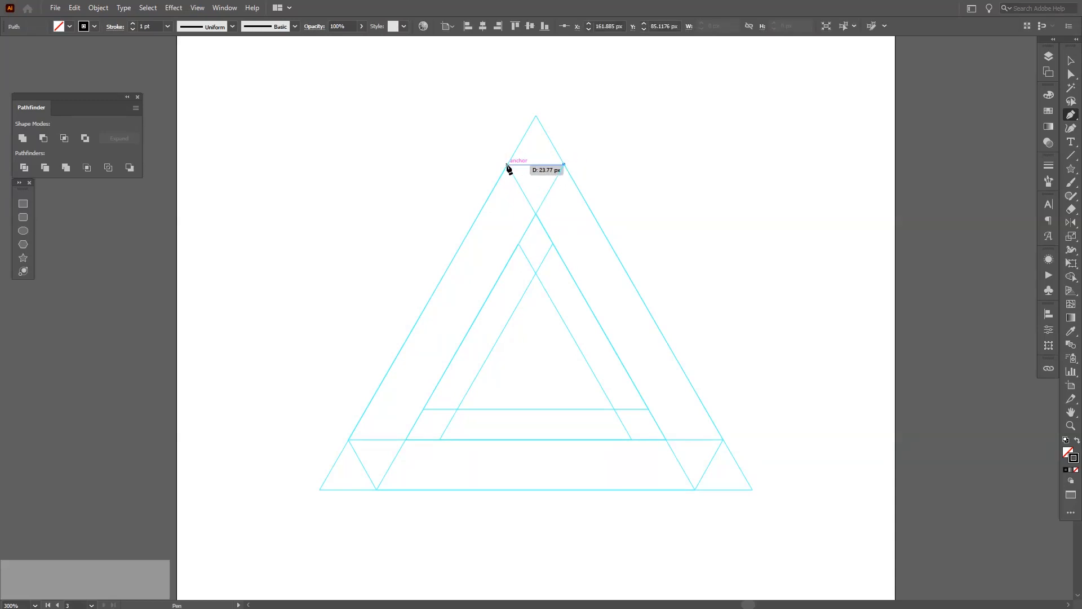
pyautogui.click(348, 446)
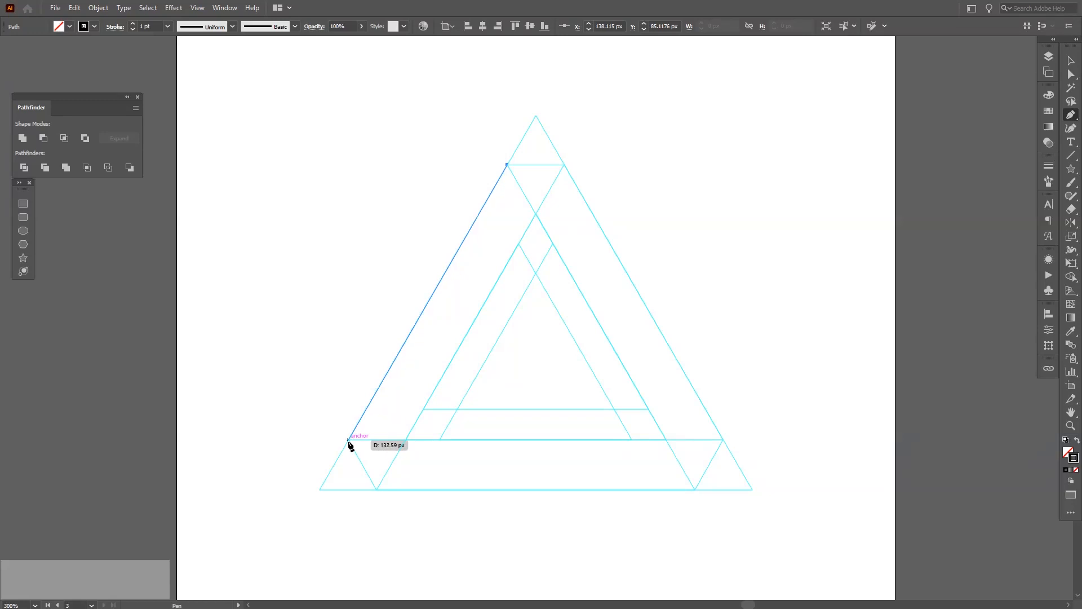
pyautogui.click(633, 440)
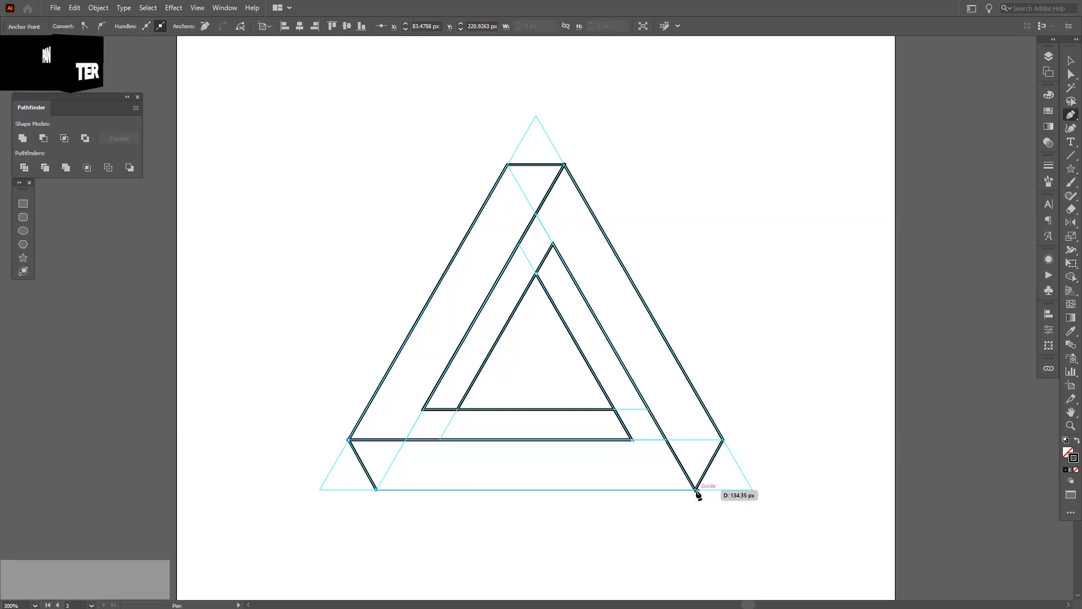
pyautogui.click(697, 487)
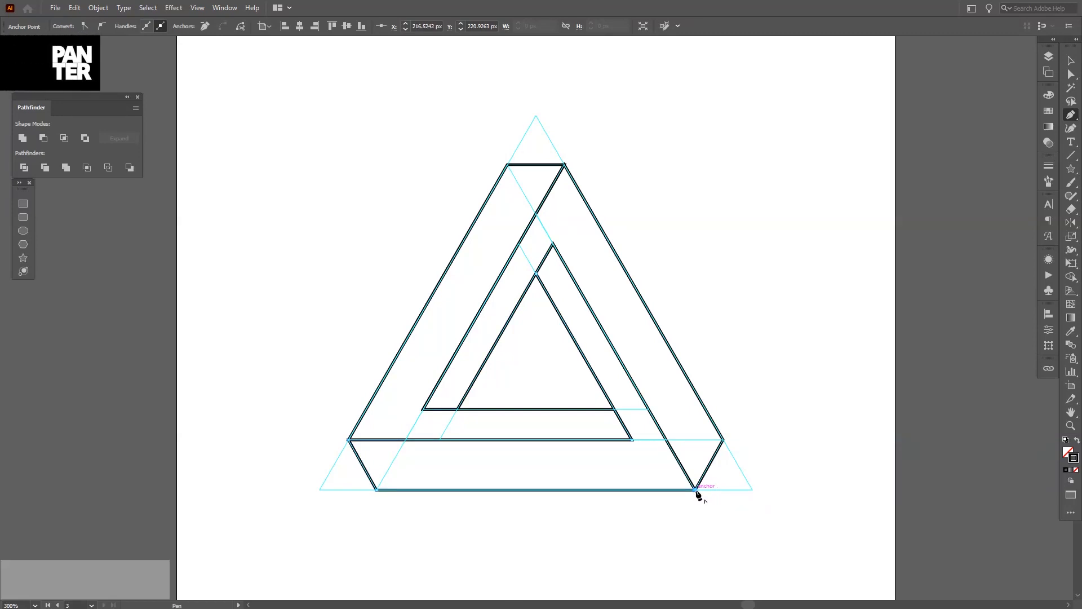
pyautogui.moveTo(697, 490); pyautogui.dragTo(561, 297)
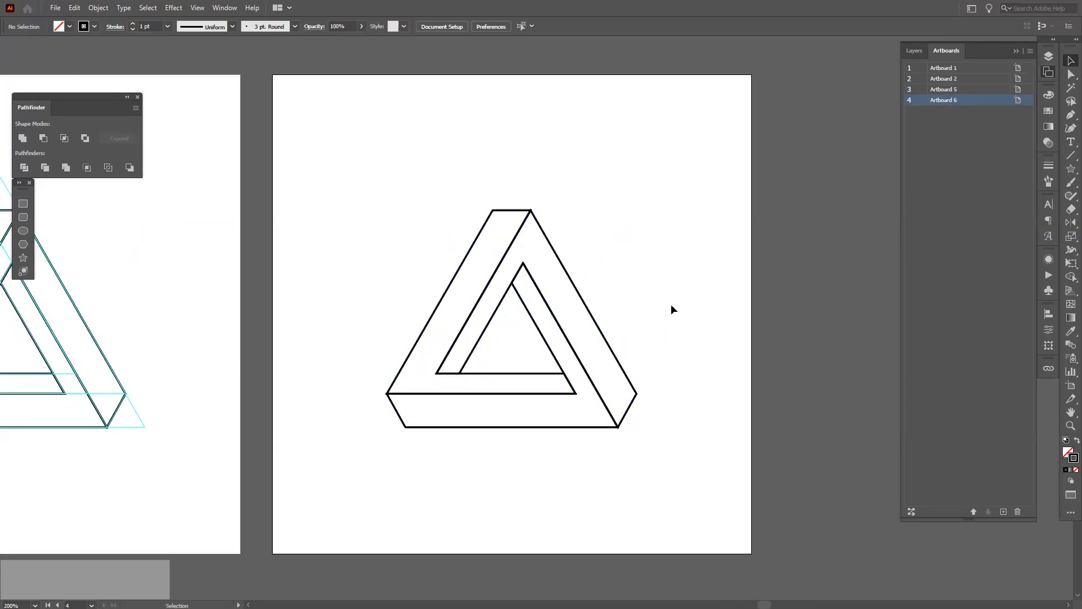
# Apply grey-to-dark gradients angled along the left face and horizontally across the bottom face
pyautogui.click(508, 314)
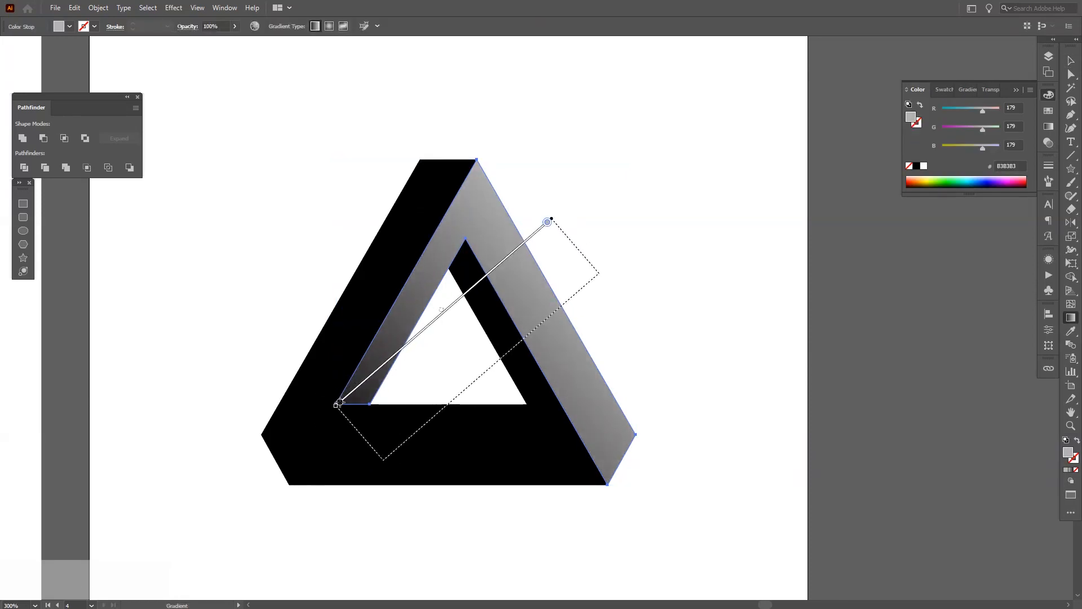
pyautogui.moveTo(549, 222); pyautogui.dragTo(556, 455)
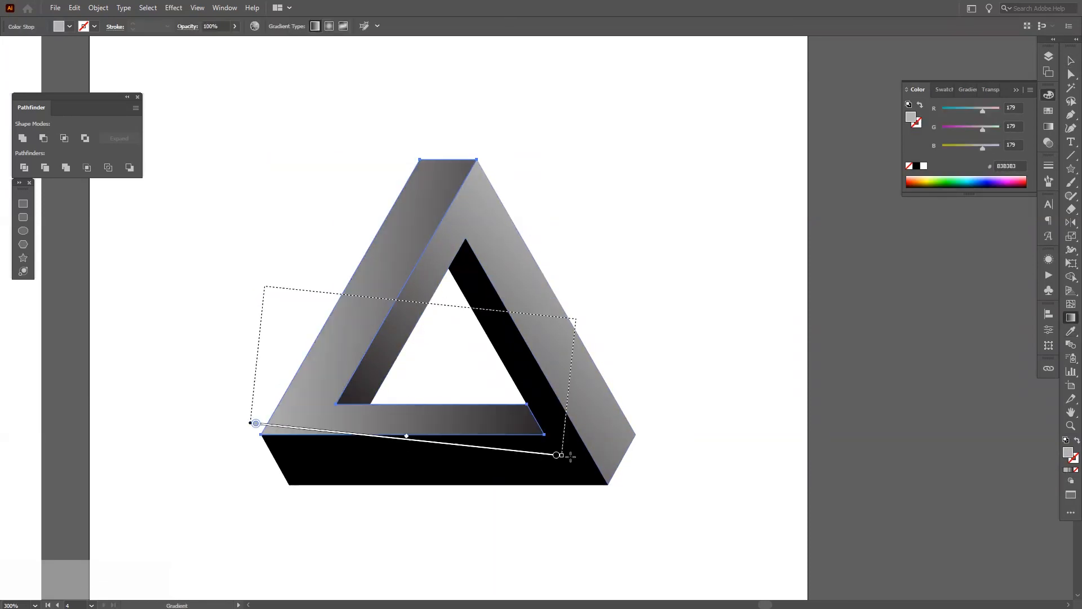
pyautogui.moveTo(556, 454); pyautogui.dragTo(608, 362)
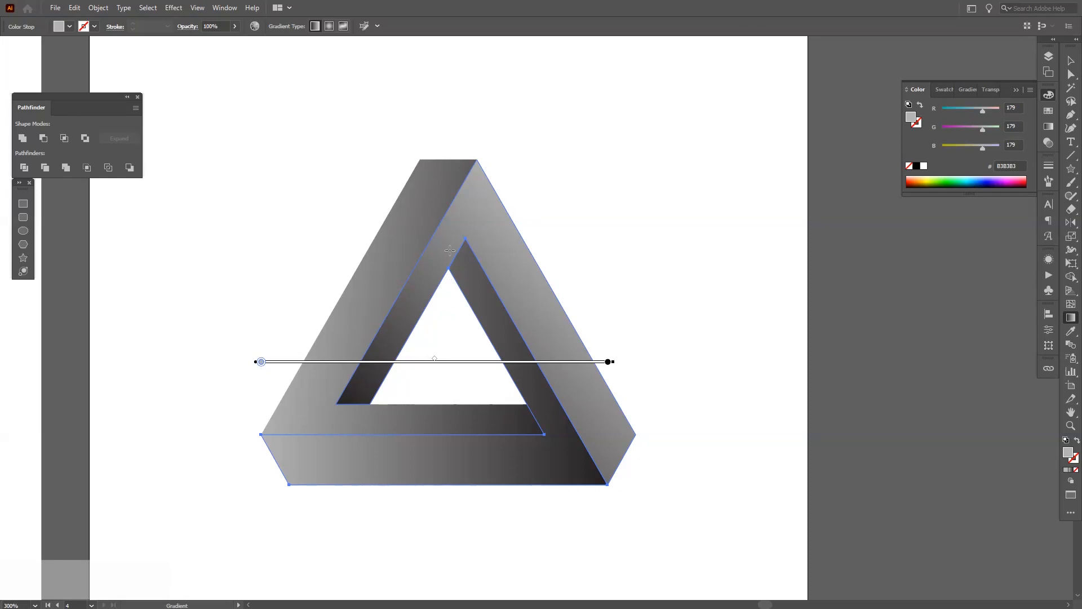